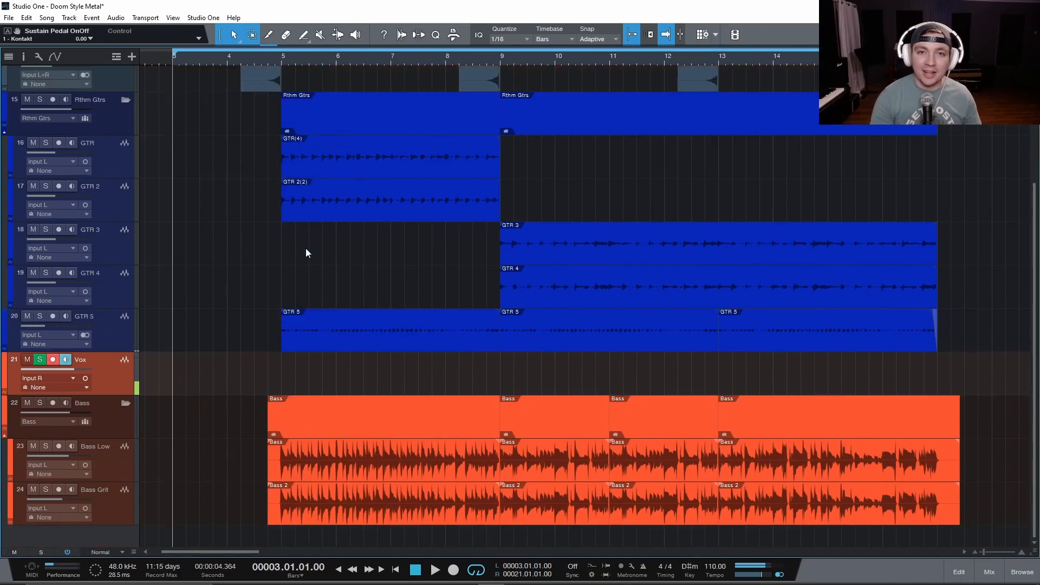
pyautogui.moveTo(189, 148)
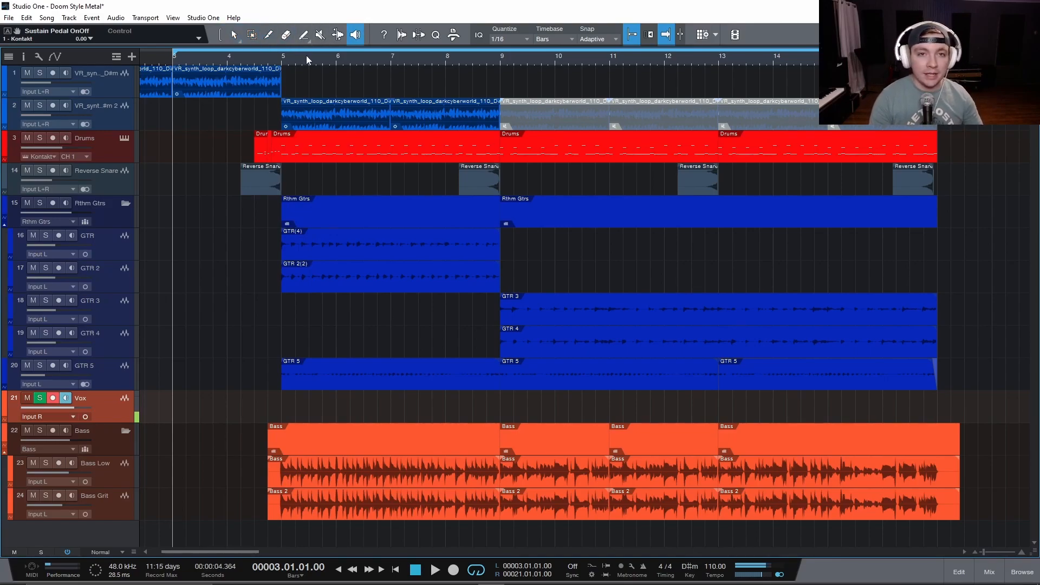
pyautogui.moveTo(234, 35)
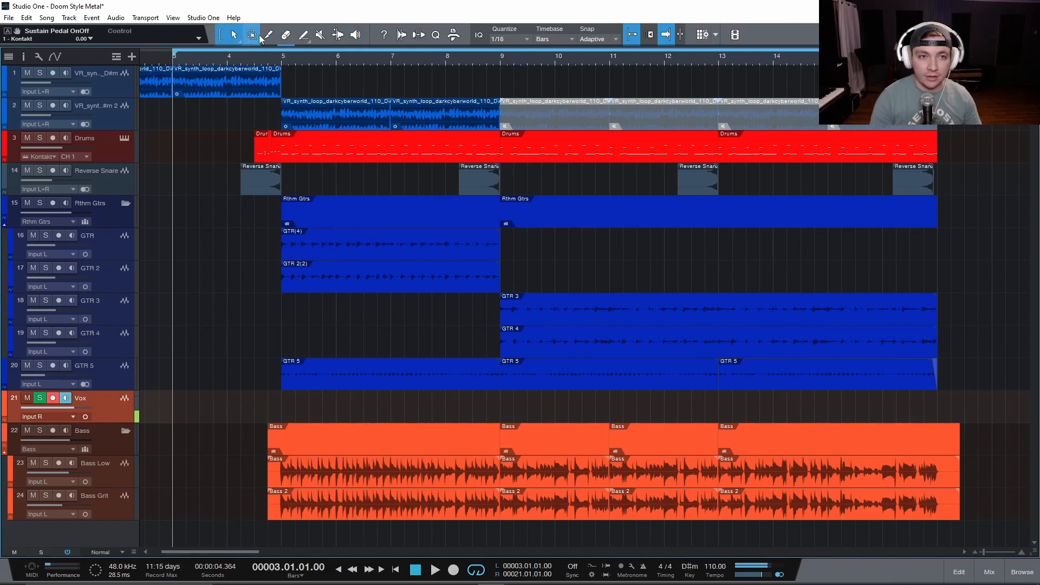
pyautogui.moveTo(251, 35)
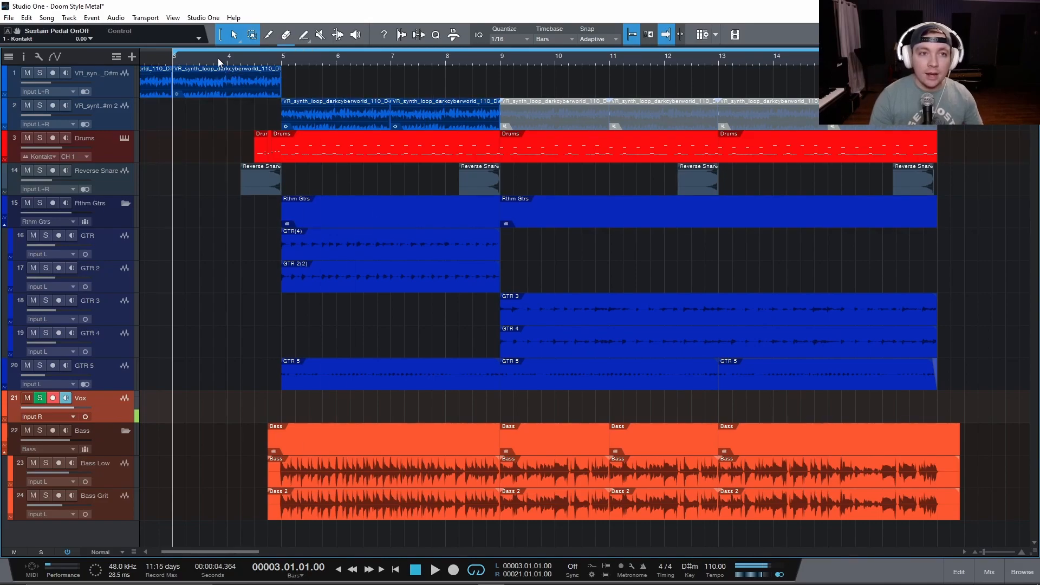
# - Select the GTR guitar events and switch from the Arrow tool to the Range tool
pyautogui.scroll(-3)
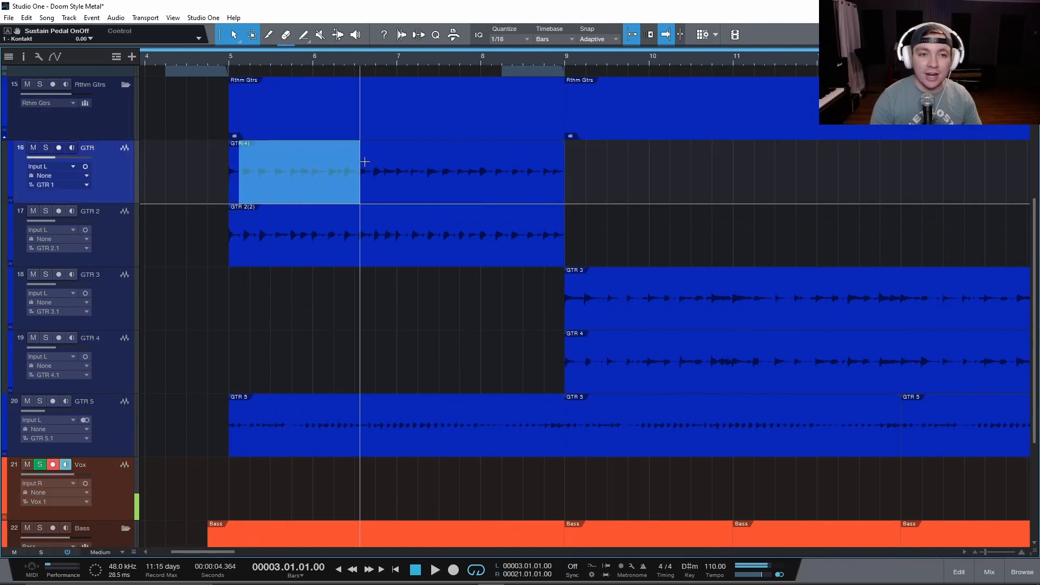
pyautogui.moveTo(421, 187)
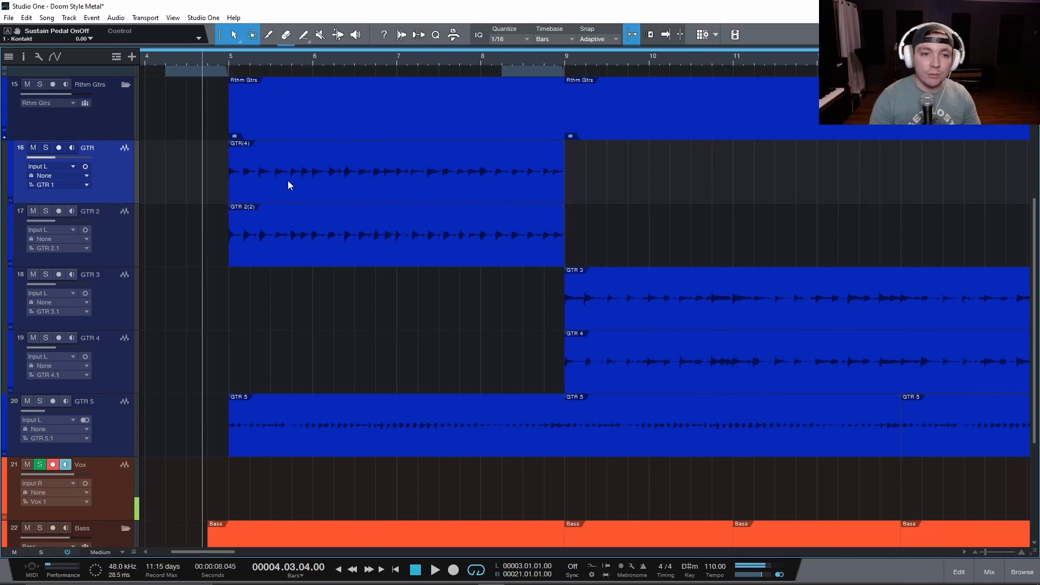
pyautogui.click(398, 172)
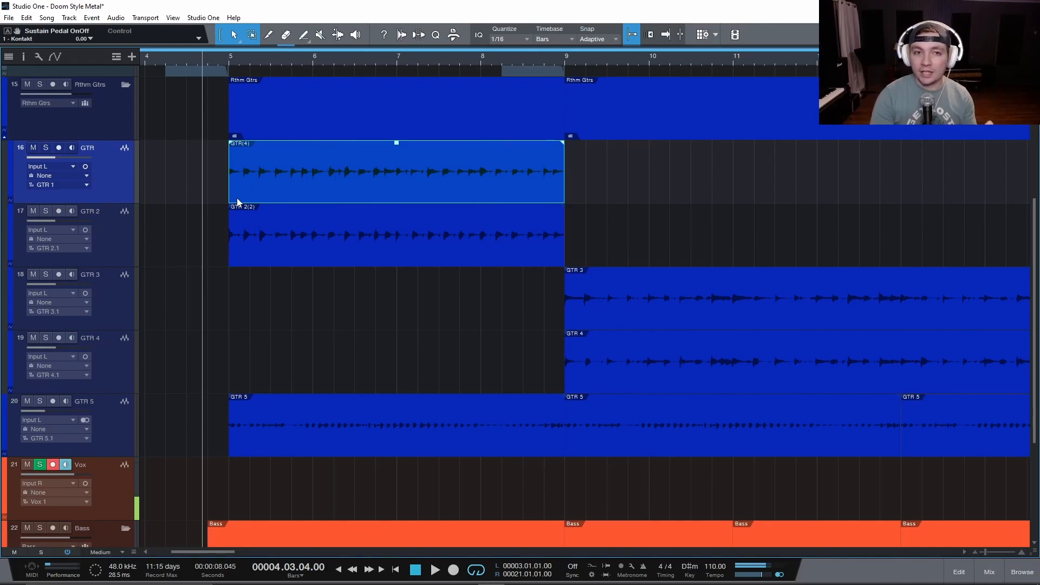
pyautogui.click(234, 35)
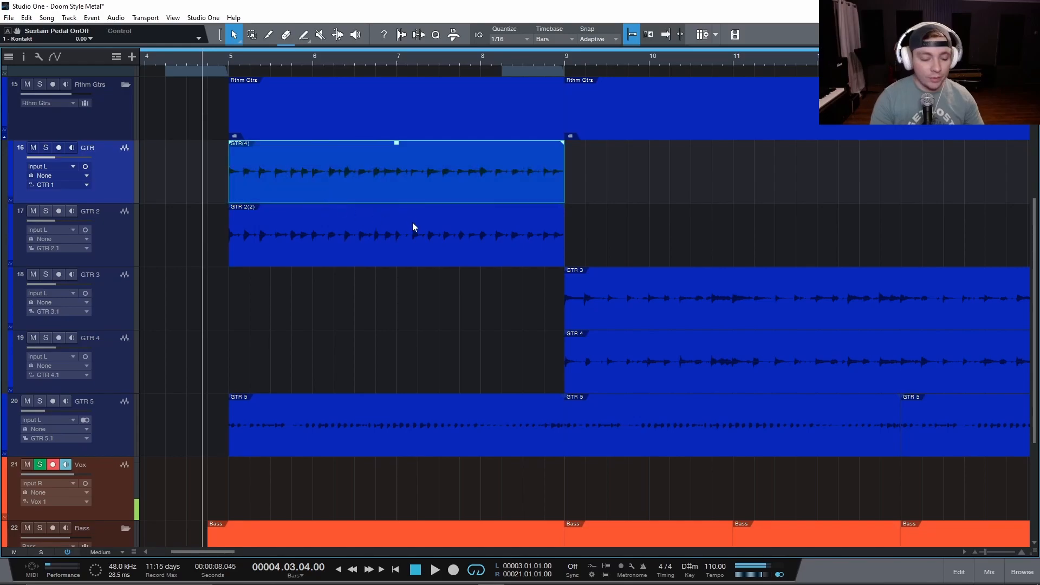
pyautogui.click(250, 35)
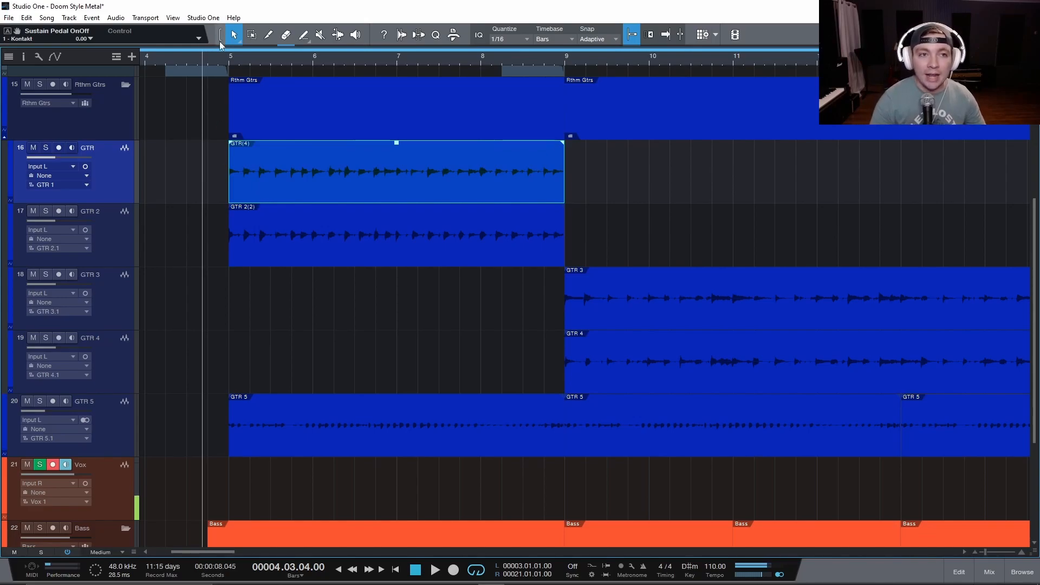
pyautogui.click(252, 35)
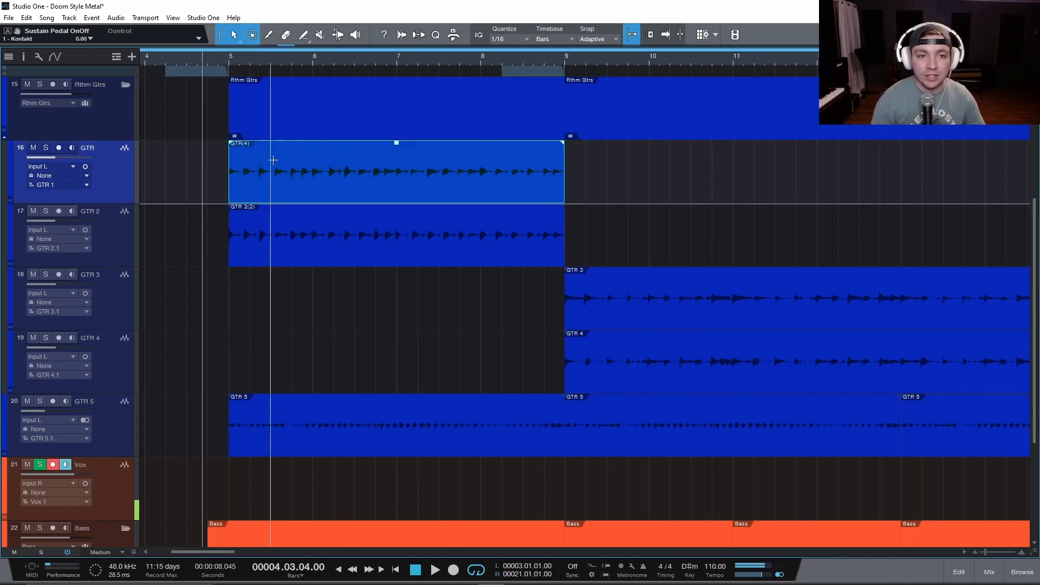
# - Zoom to bar 9, mark the short note as a range and split it into its own event
pyautogui.scroll(-3)
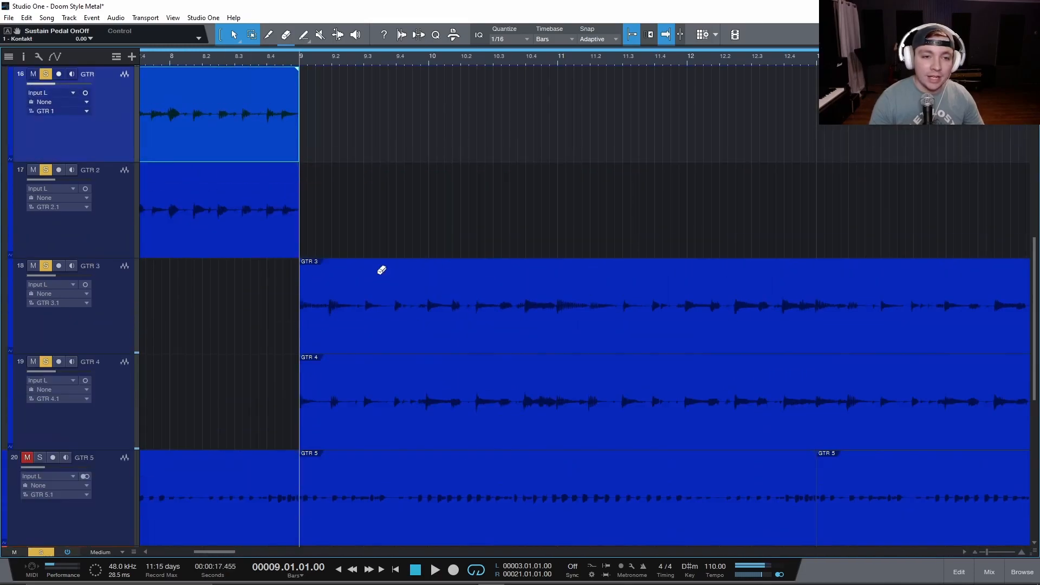
pyautogui.scroll(-3)
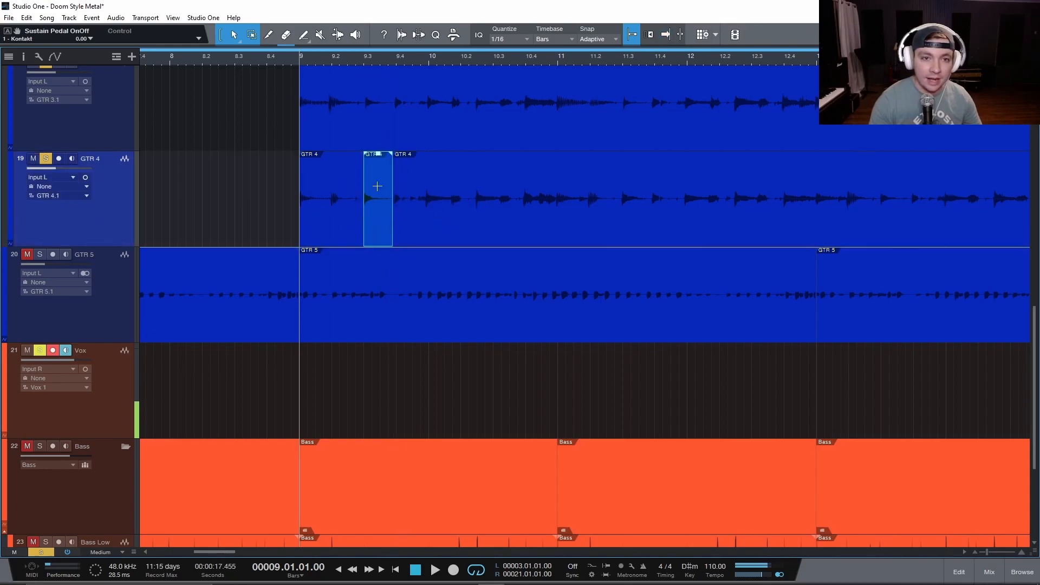
pyautogui.moveTo(370, 229)
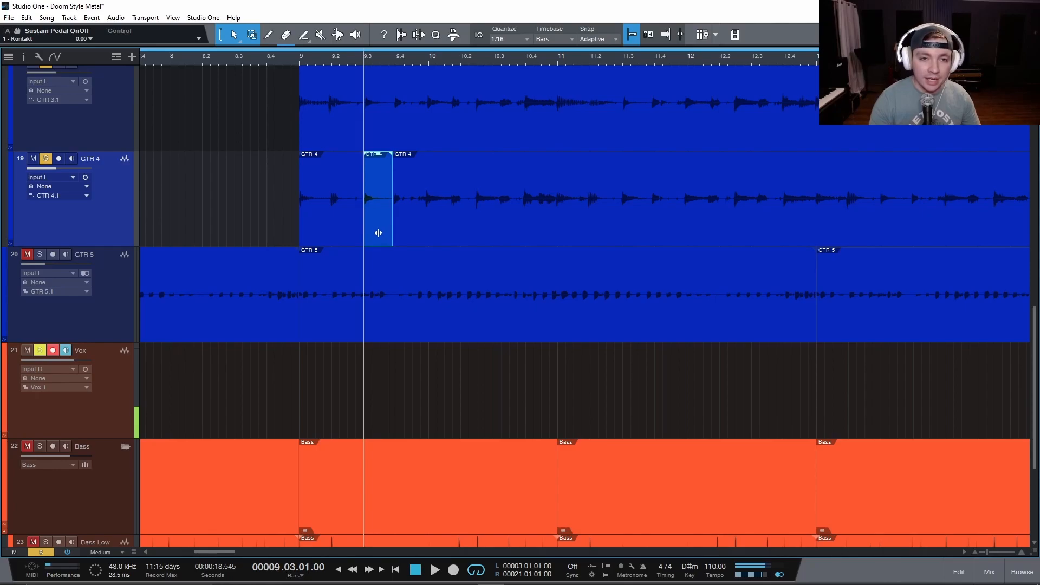
pyautogui.moveTo(362, 124)
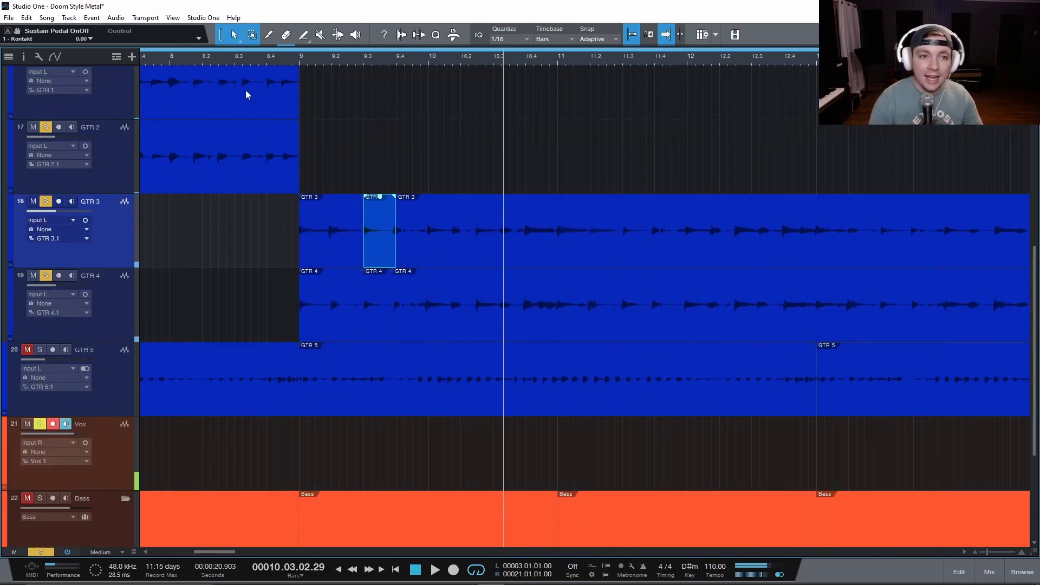
pyautogui.click(234, 35)
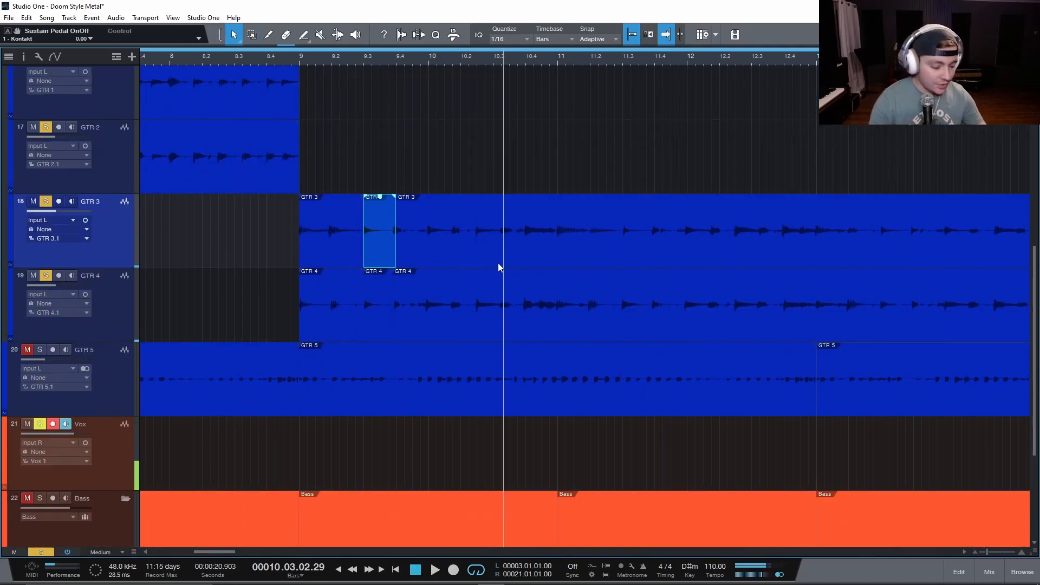
pyautogui.moveTo(478, 243)
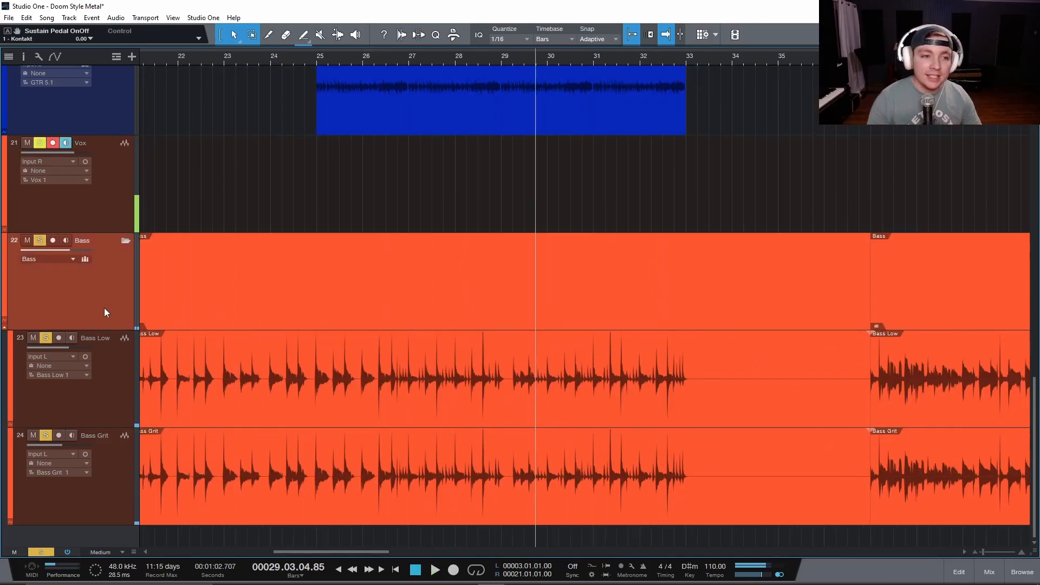
# - Scroll to the bass tracks near bars 24–33 and solo the Bass Low and Bass Grit layers
pyautogui.scroll(-3)
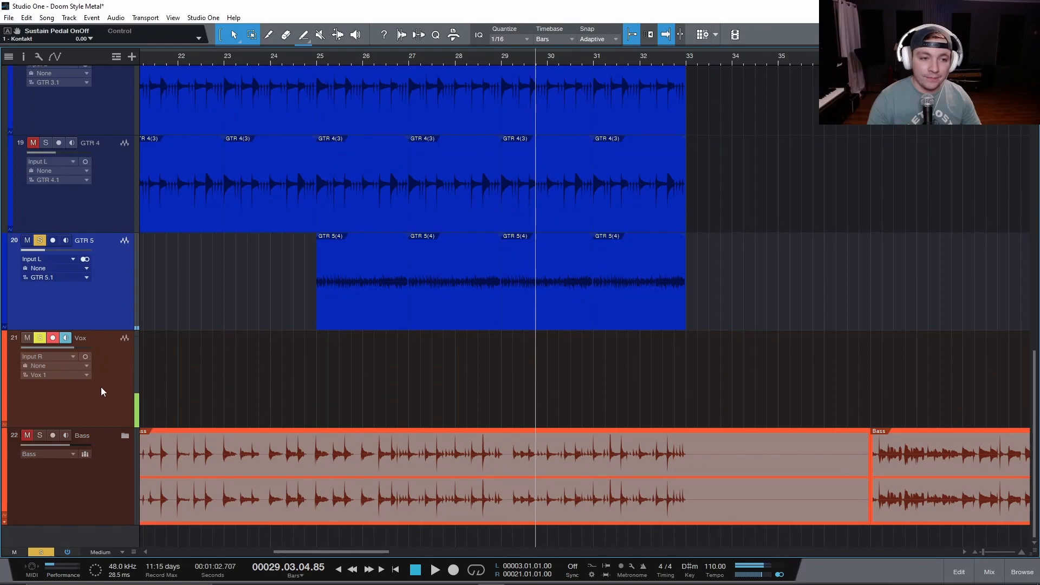
pyautogui.scroll(-3)
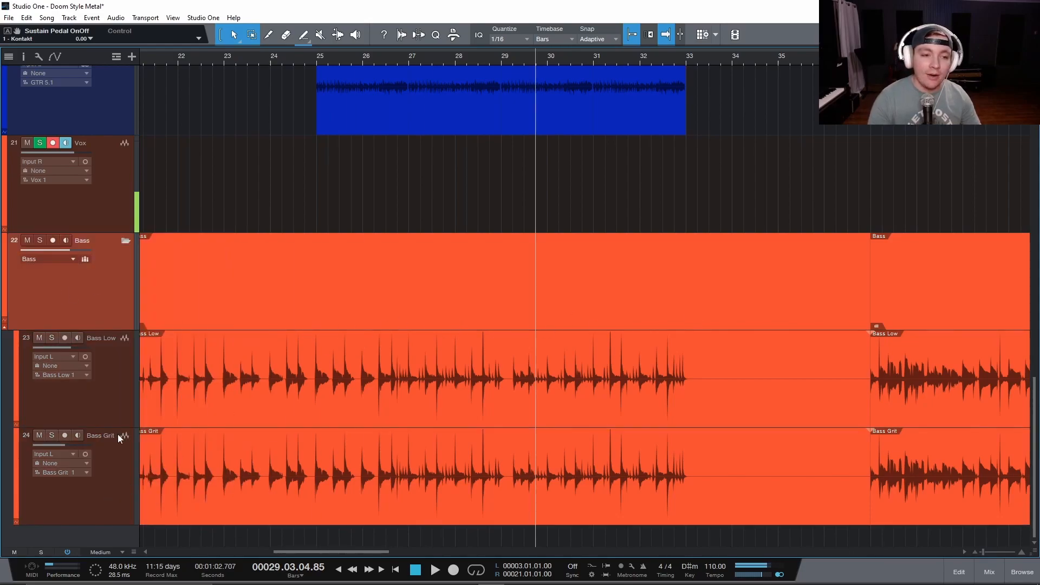
pyautogui.click(51, 338)
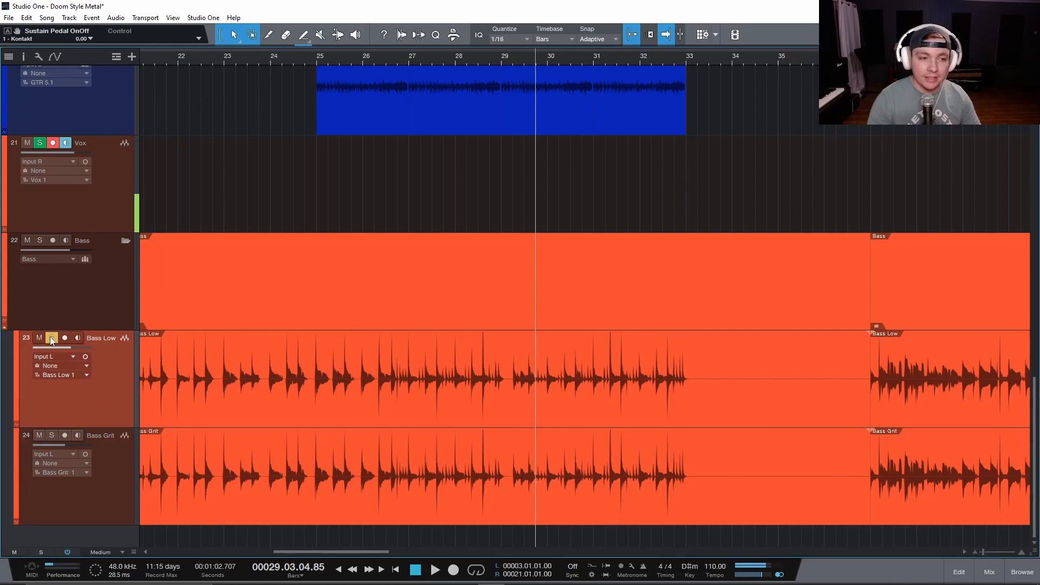
pyautogui.click(434, 568)
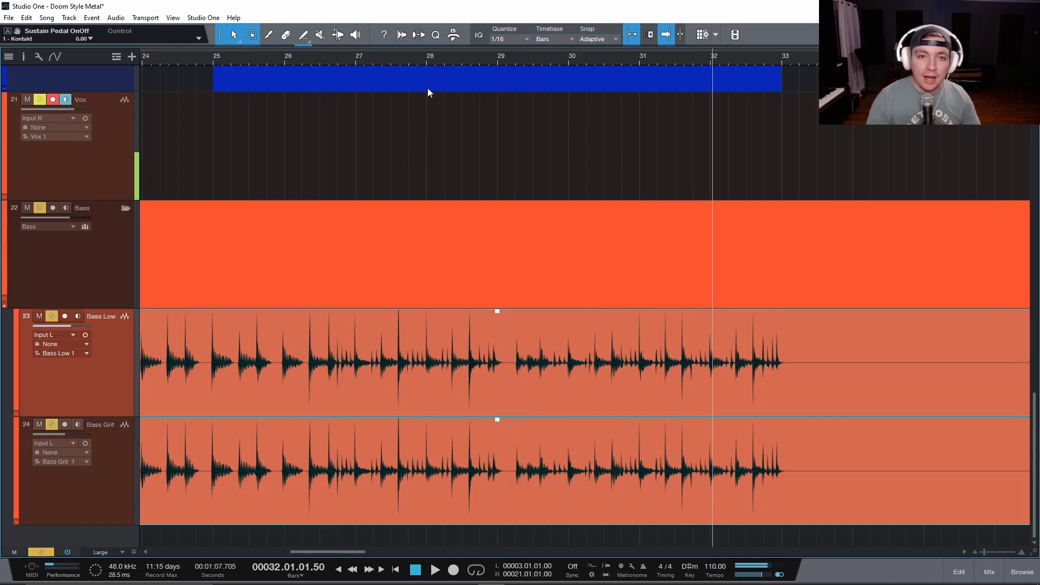
# - Place the cursor at bar 28, range-select bar 29 on both bass layers and play it back
pyautogui.click(429, 72)
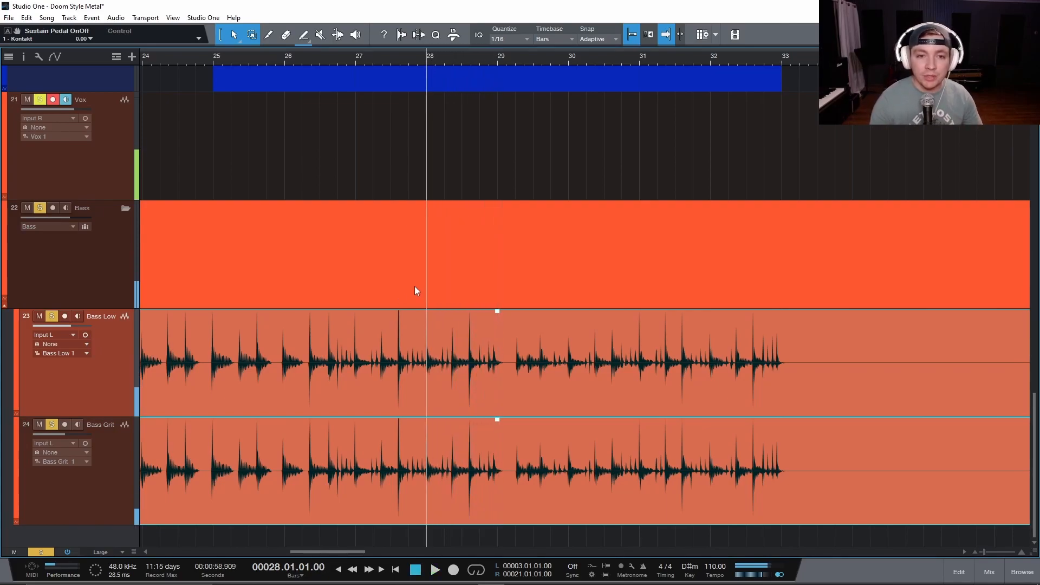
pyautogui.moveTo(430, 254); pyautogui.dragTo(494, 254)
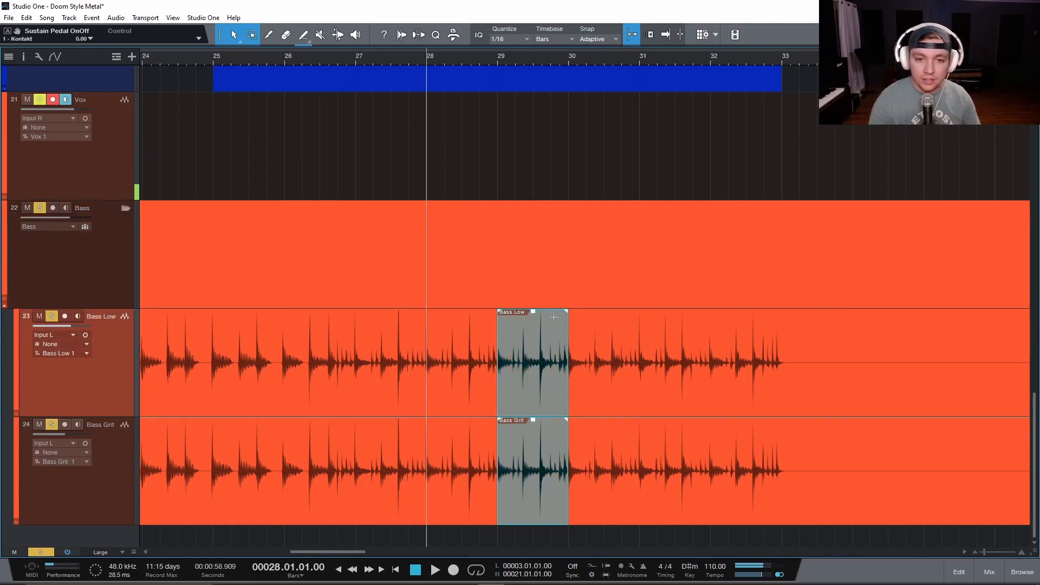
pyautogui.click(434, 569)
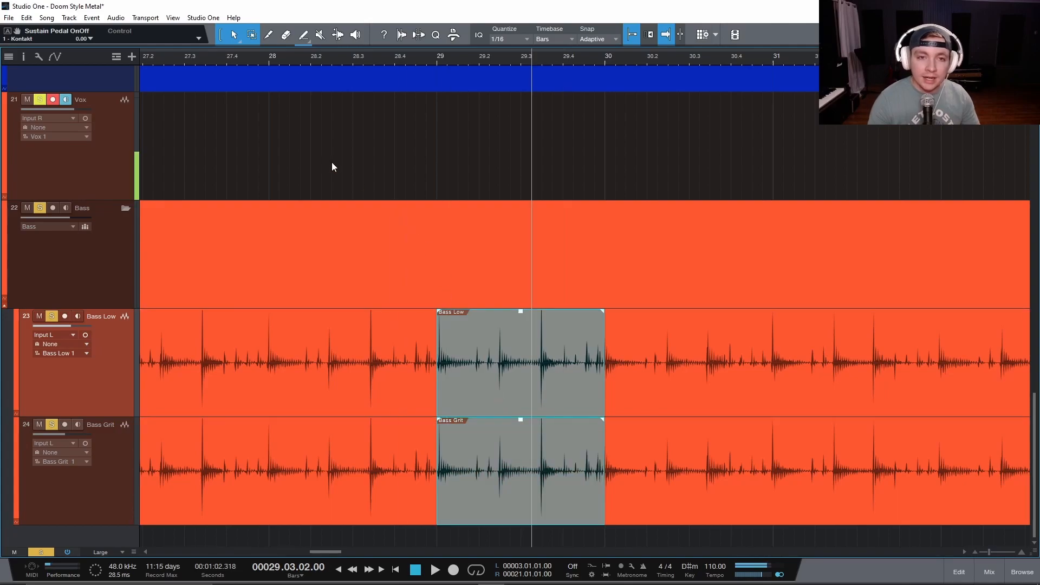
pyautogui.click(434, 569)
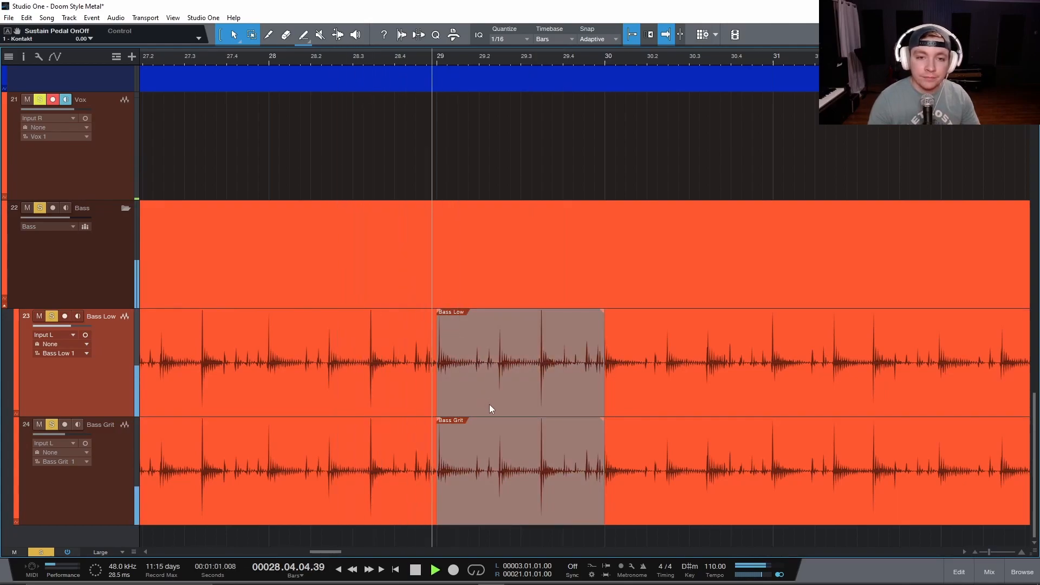